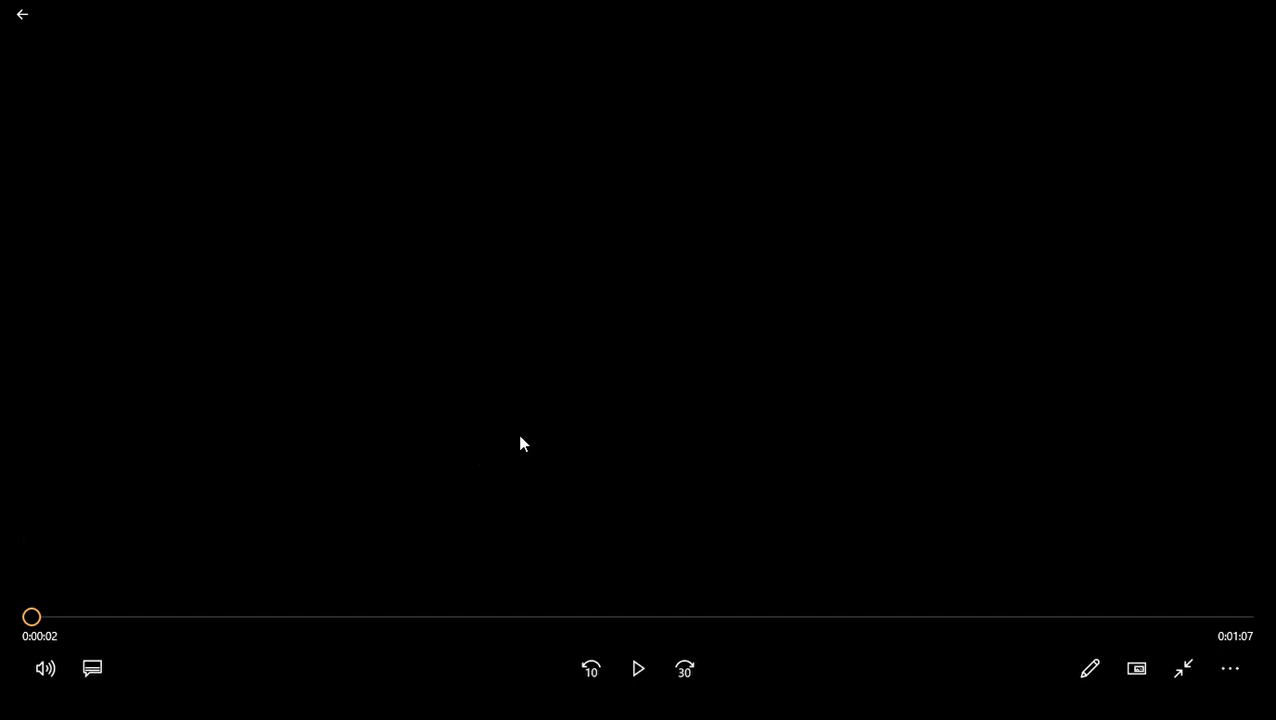
Start the 69-second 'Untitled (1) (1)' video playing from the beginning
{"action": "left_click", "coordinate": [637, 668]}
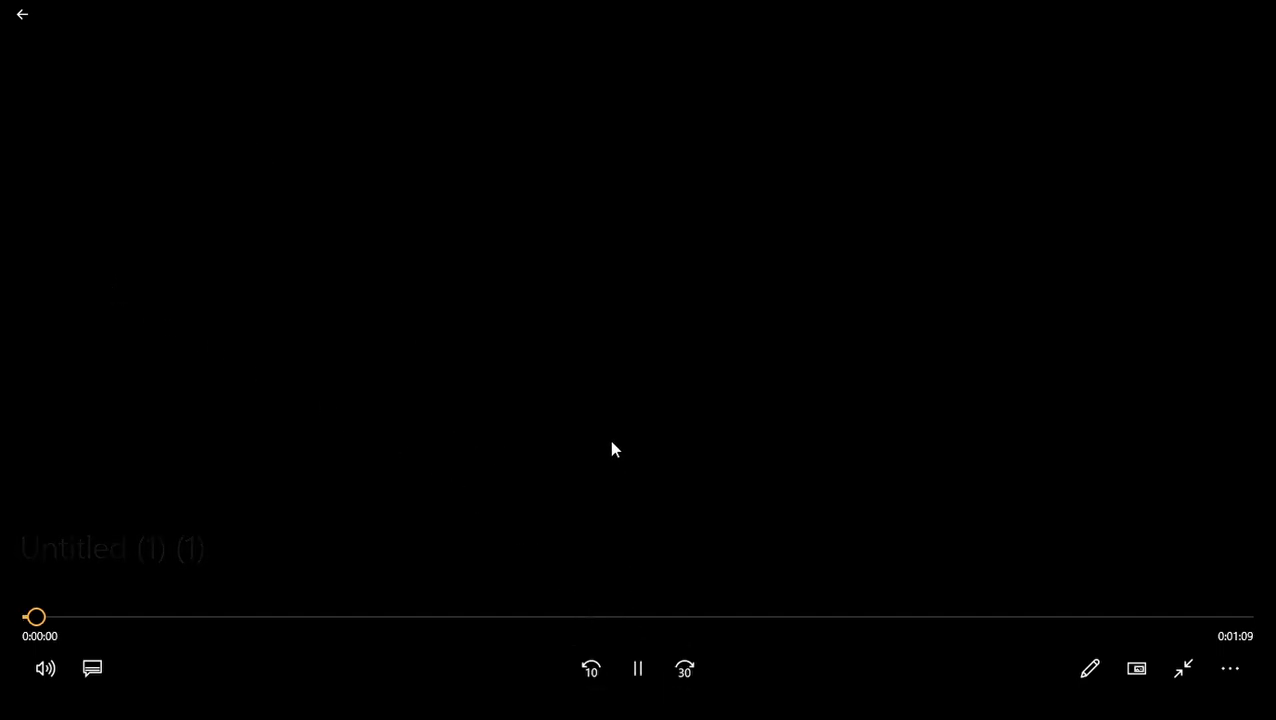